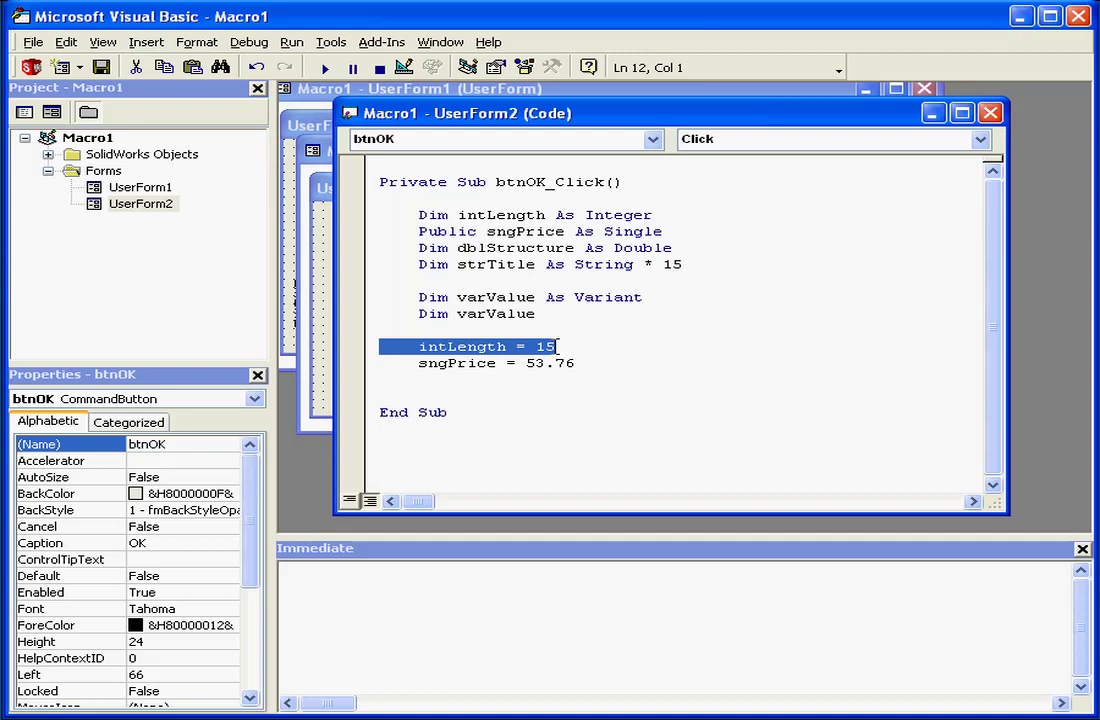
mouse_move(572, 360)
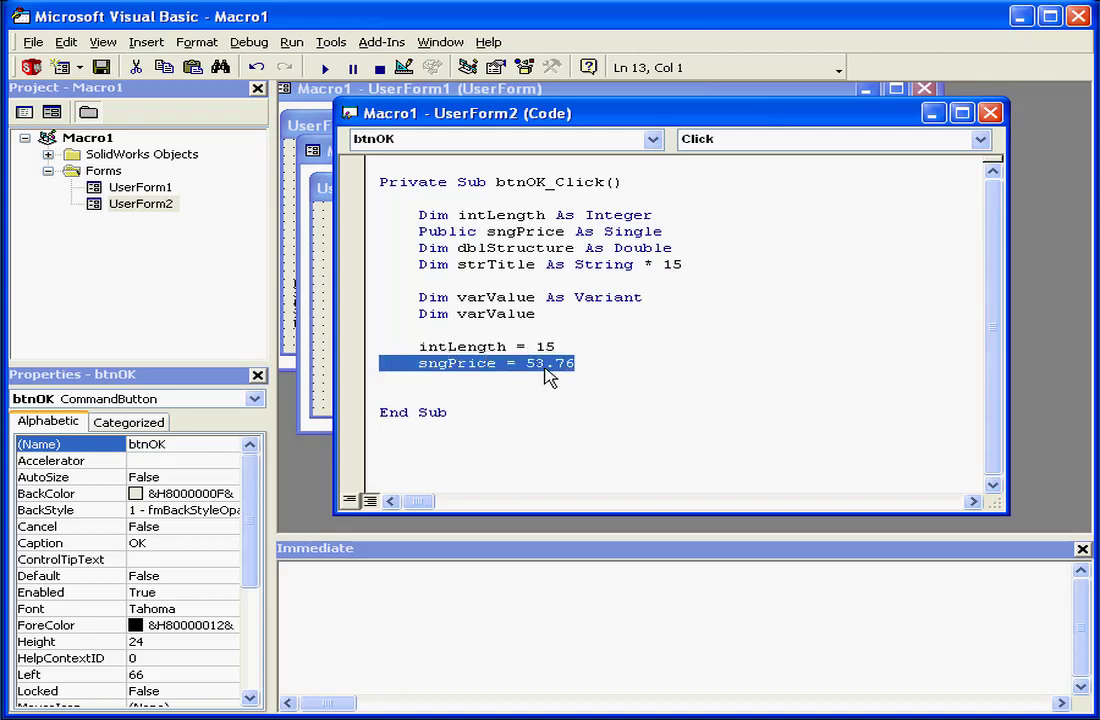
mouse_move(540, 380)
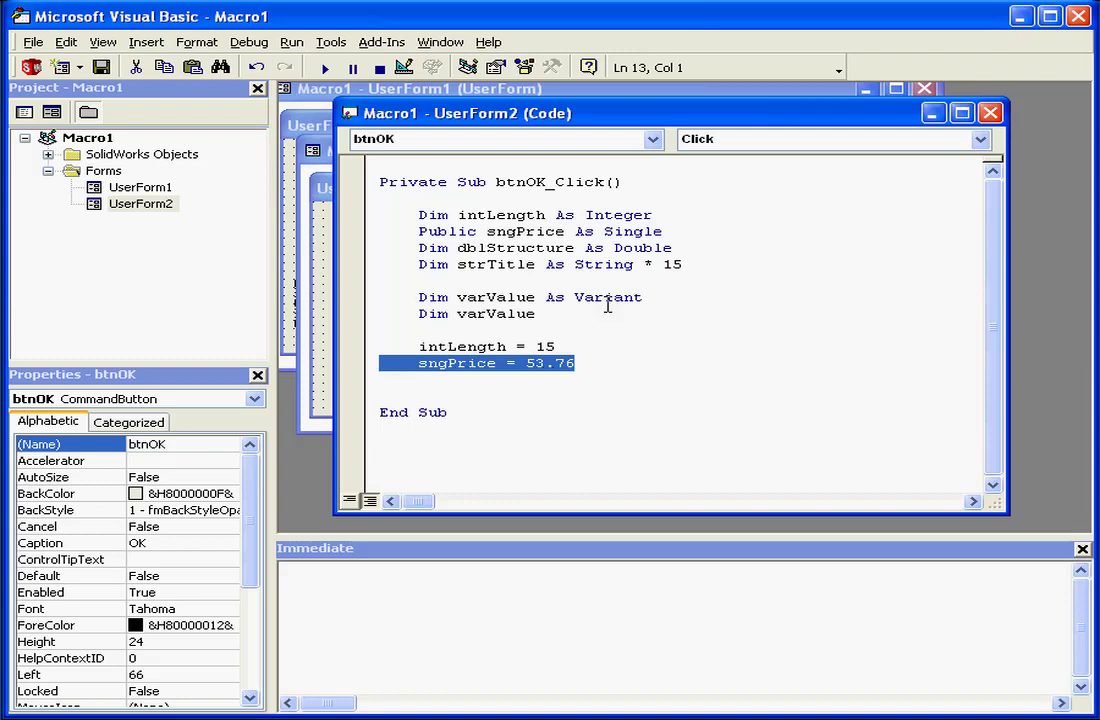
mouse_move(583, 313)
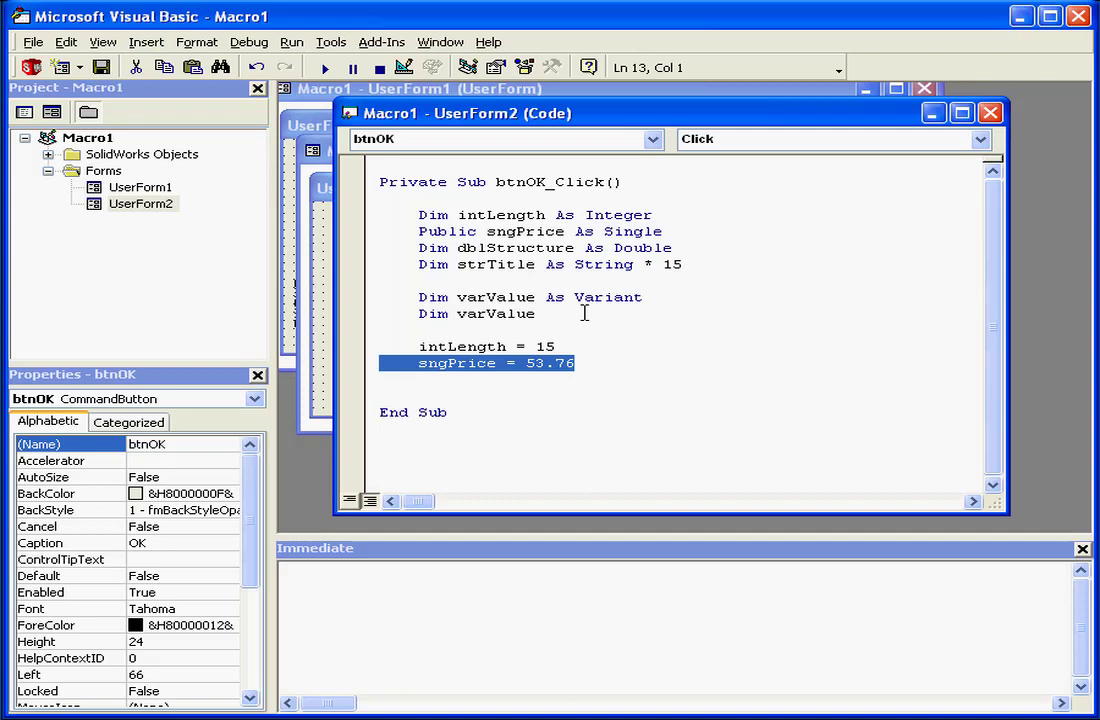
mouse_move(580, 334)
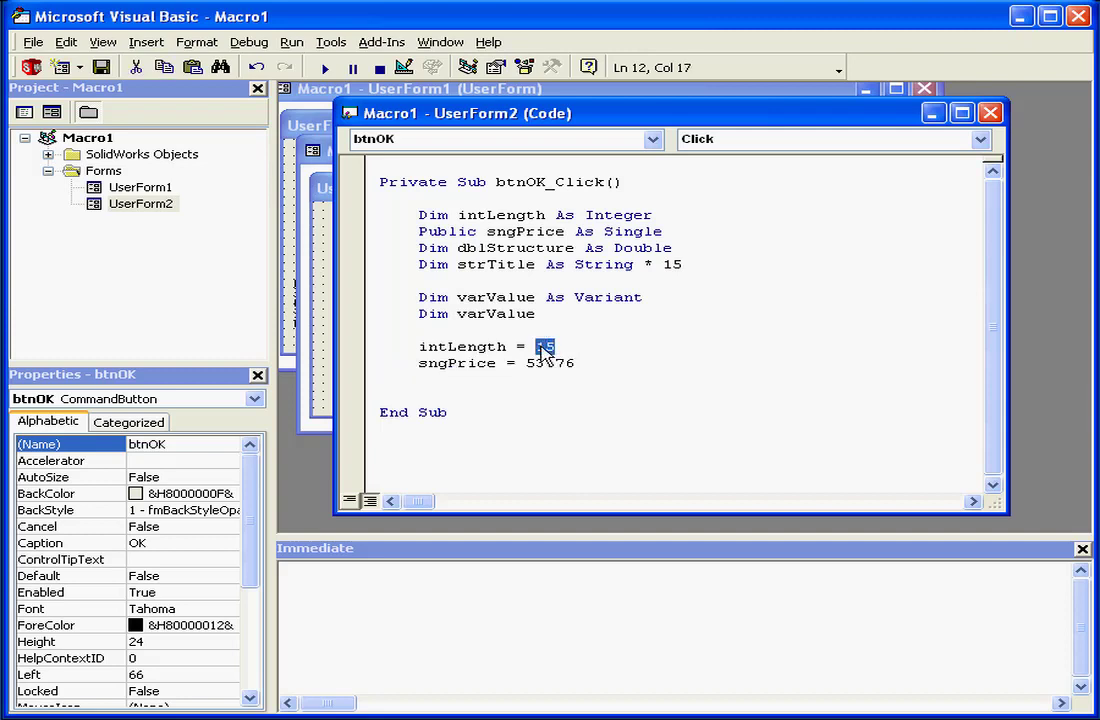
Step: Change the value assigned to intLength from "Fifteen" to the number 15
type("Fifteen")
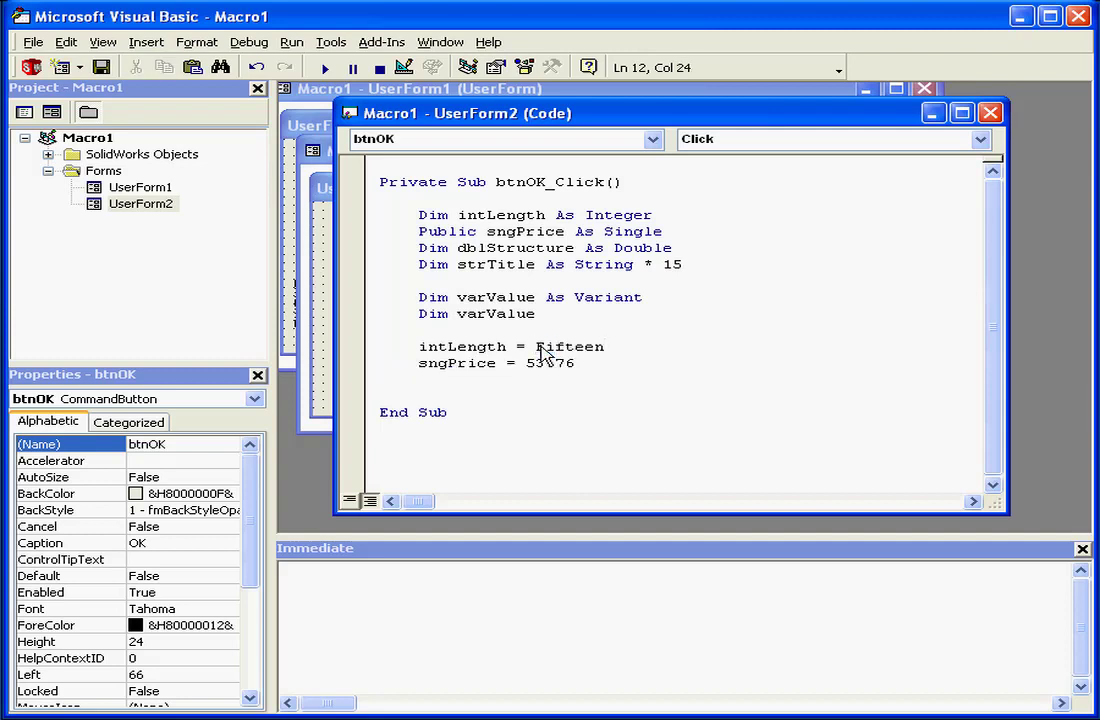
left_click(583, 363)
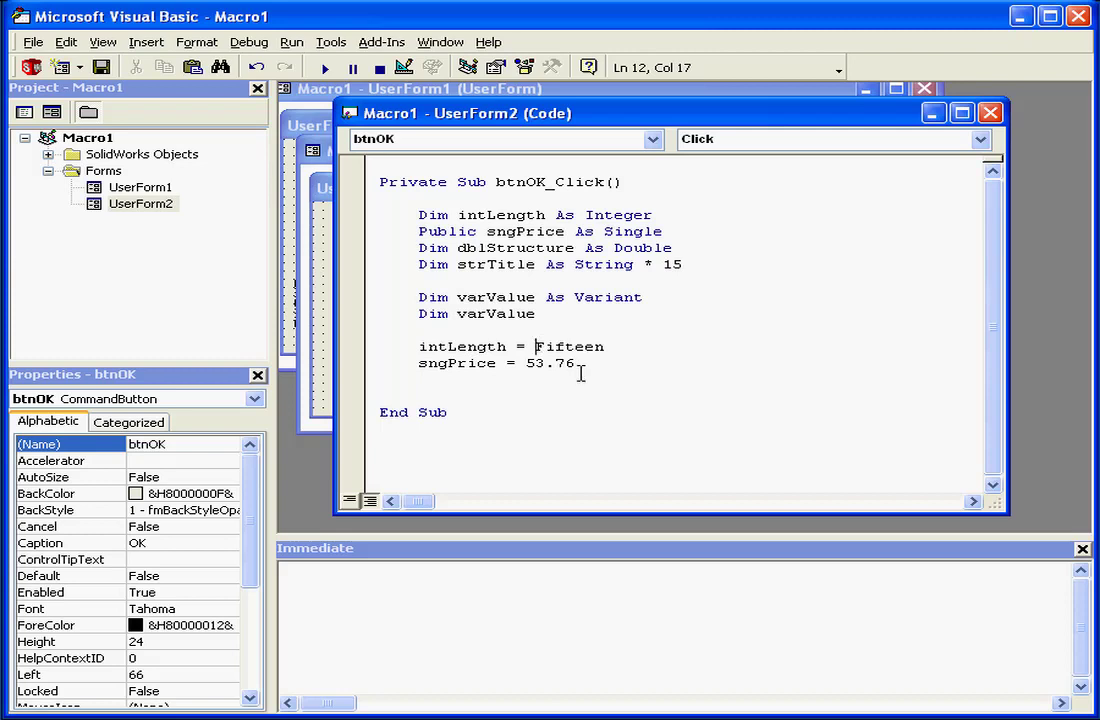
type("\"Fifteen\"")
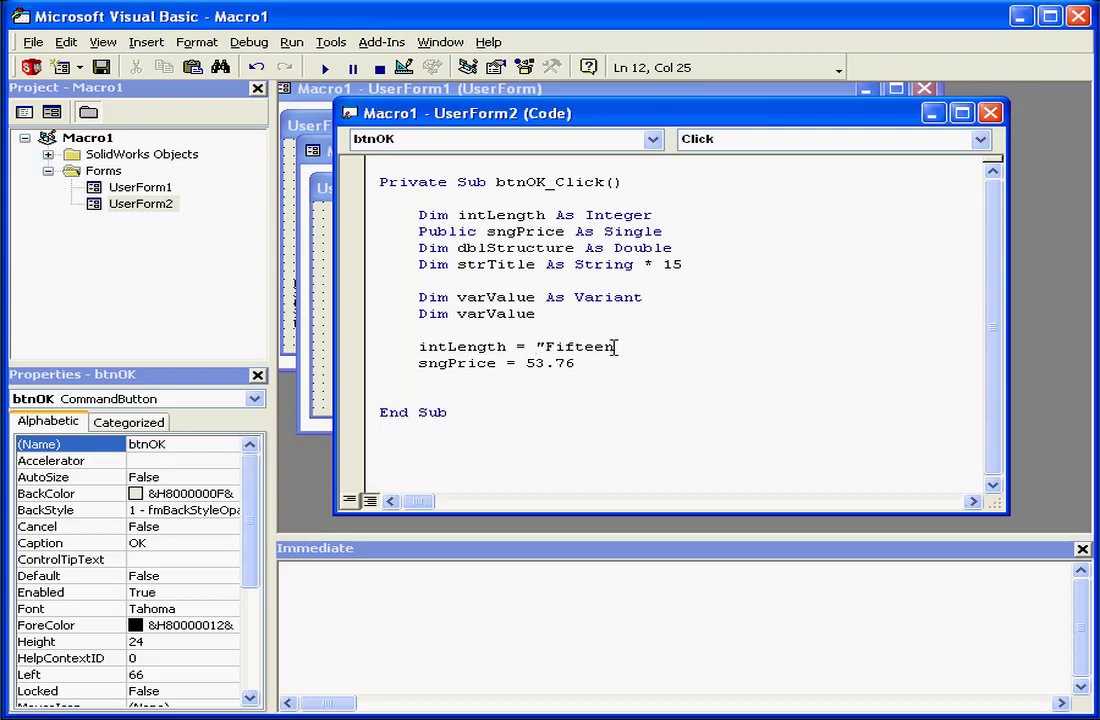
type("\"")
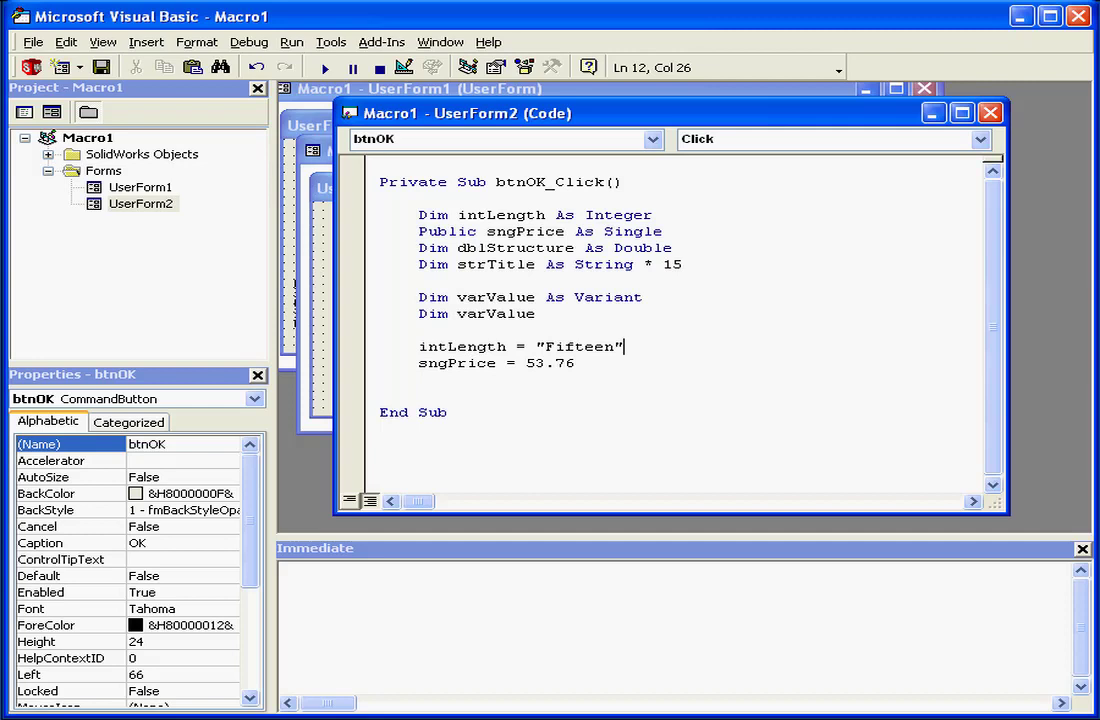
double_click(480, 346)
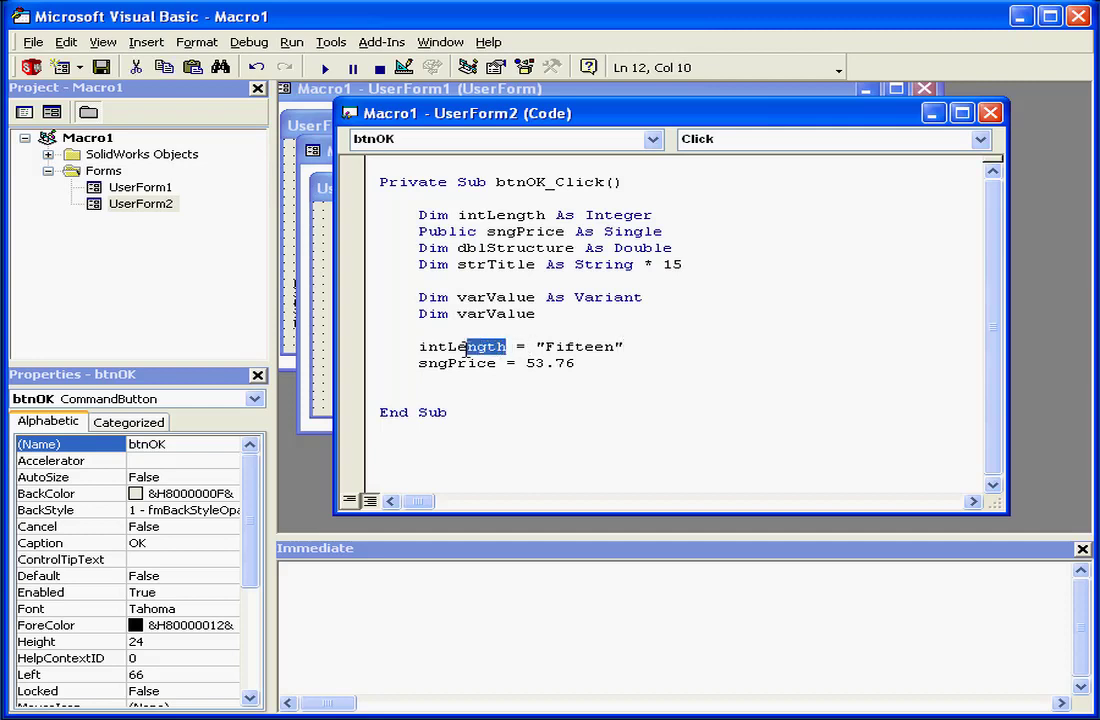
double_click(632, 231)
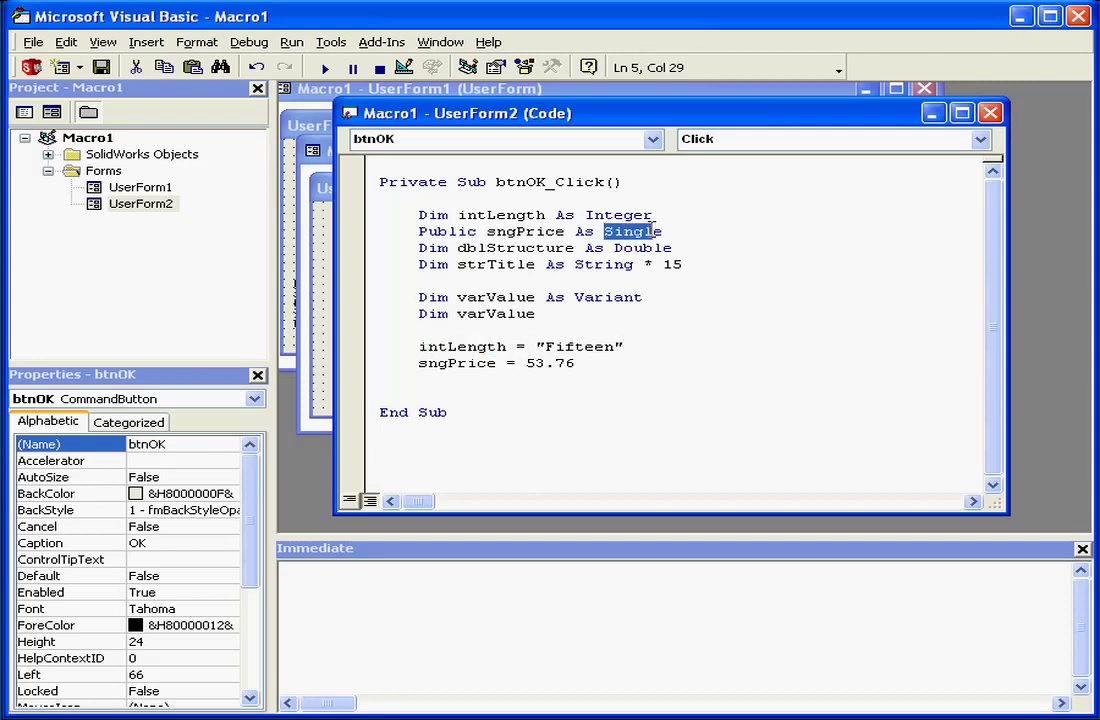
left_click(628, 346)
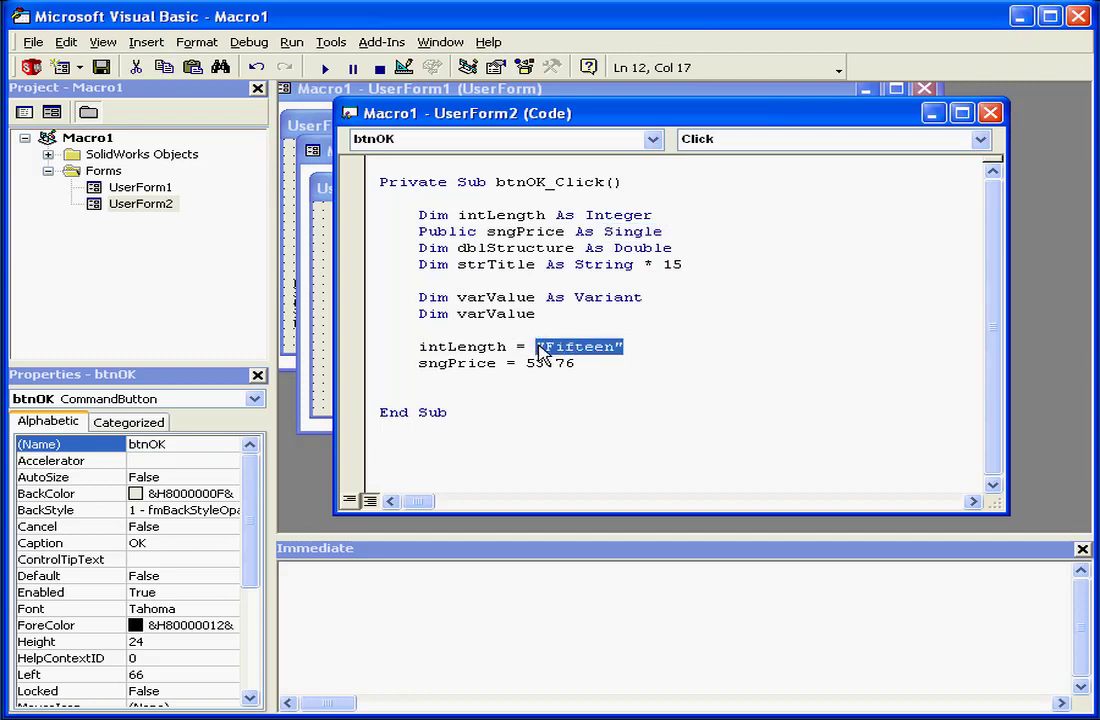
type("15")
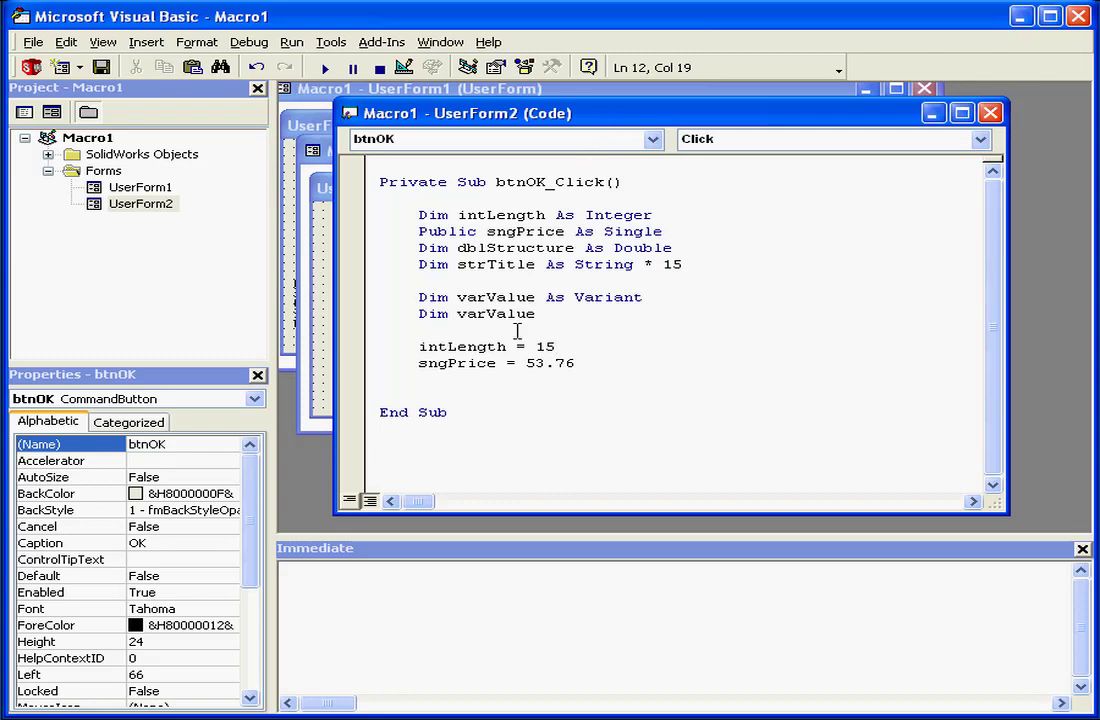
Step: Replace 53.76 on the sngPrice line with intLength
double_click(462, 346)
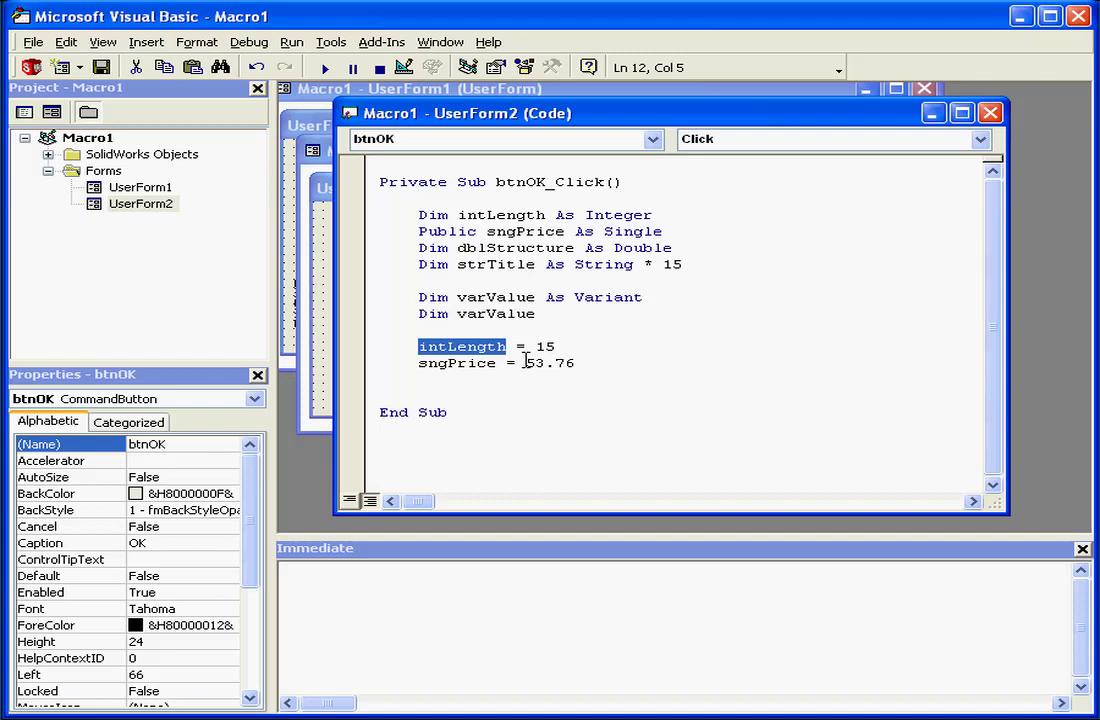
type("intLength")
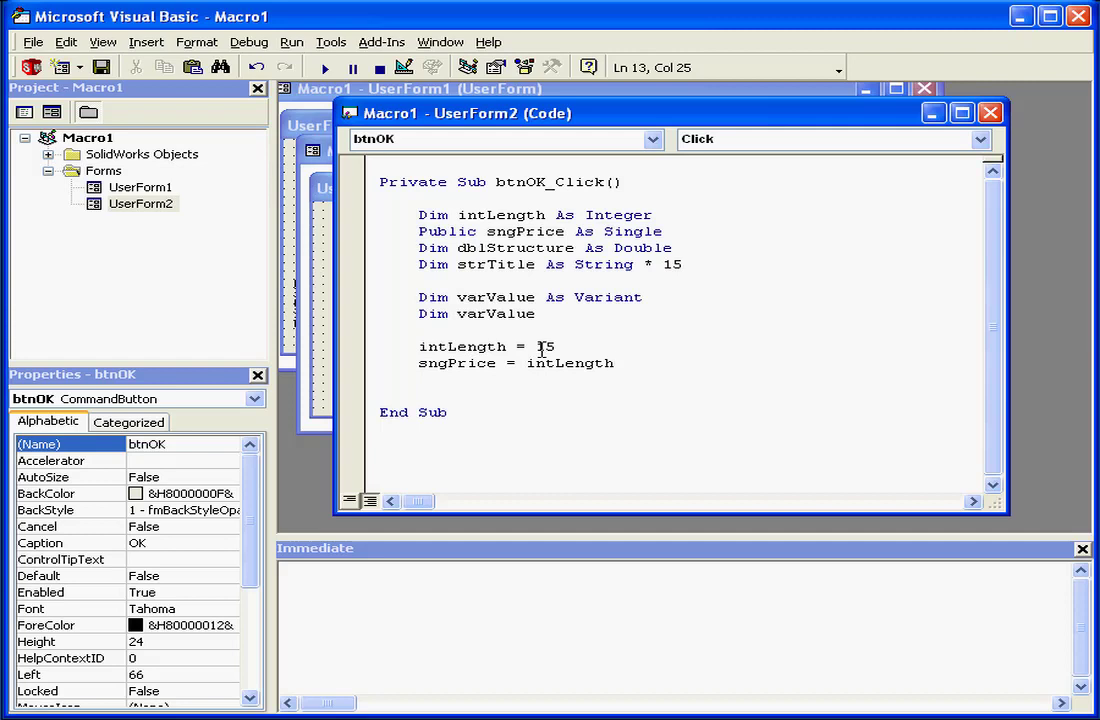
mouse_move(461, 363)
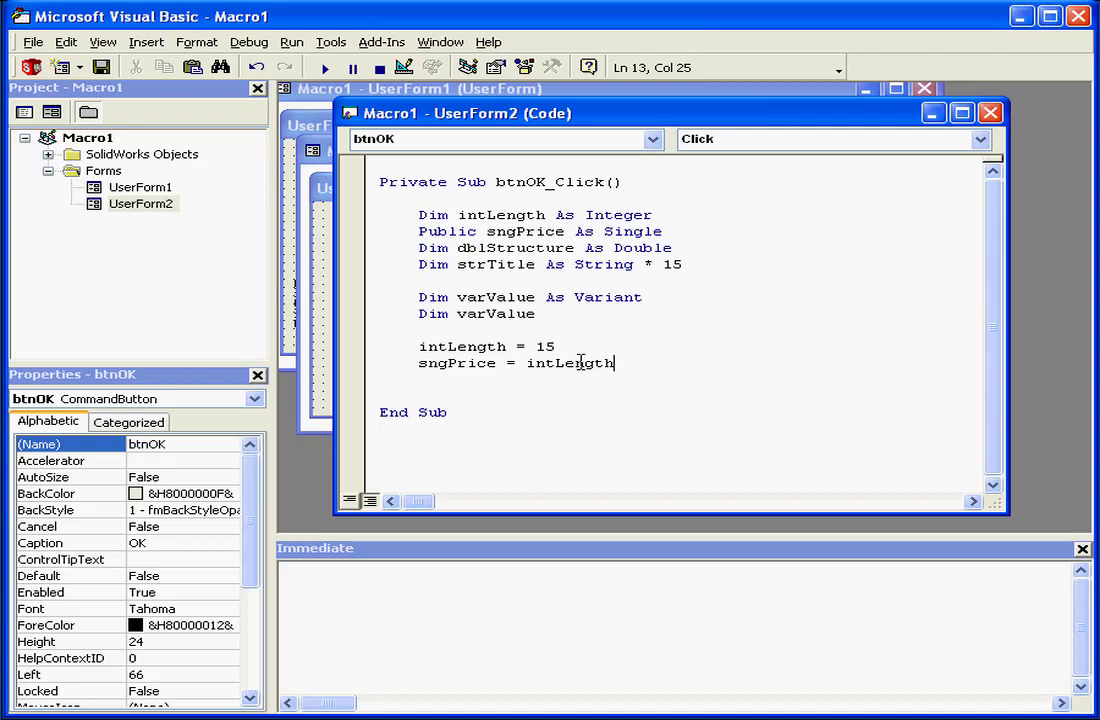
double_click(543, 346)
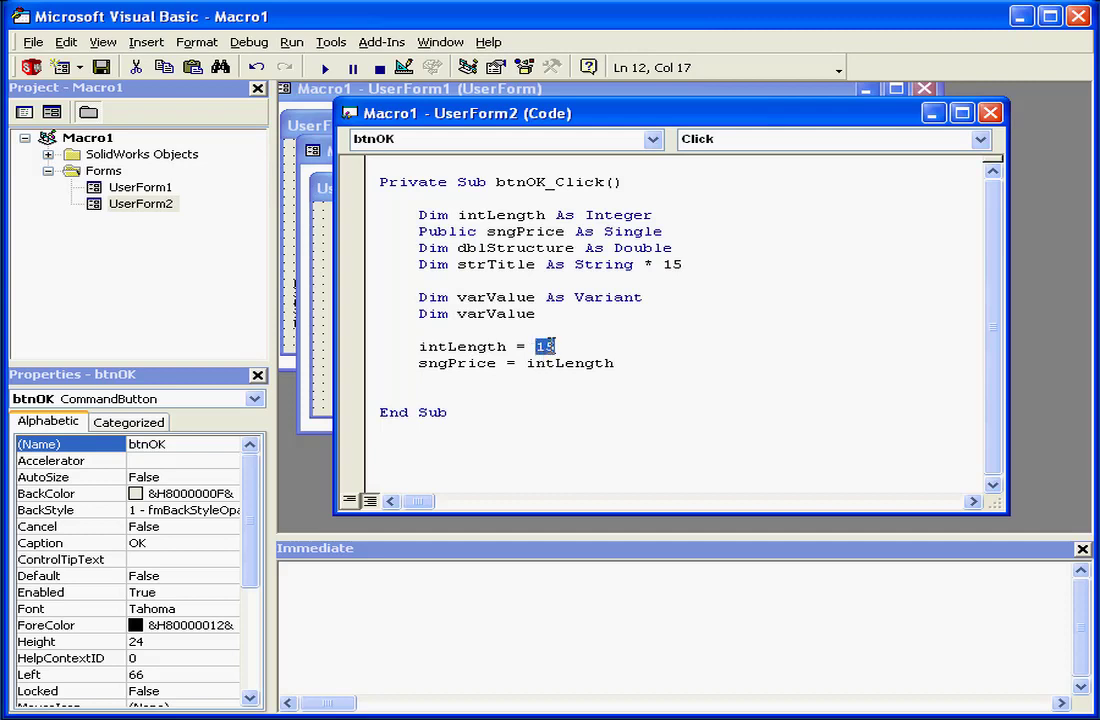
Step: Change the intLength assignment from 15 to txtBox.Text, removing the stray x
type("xtx")
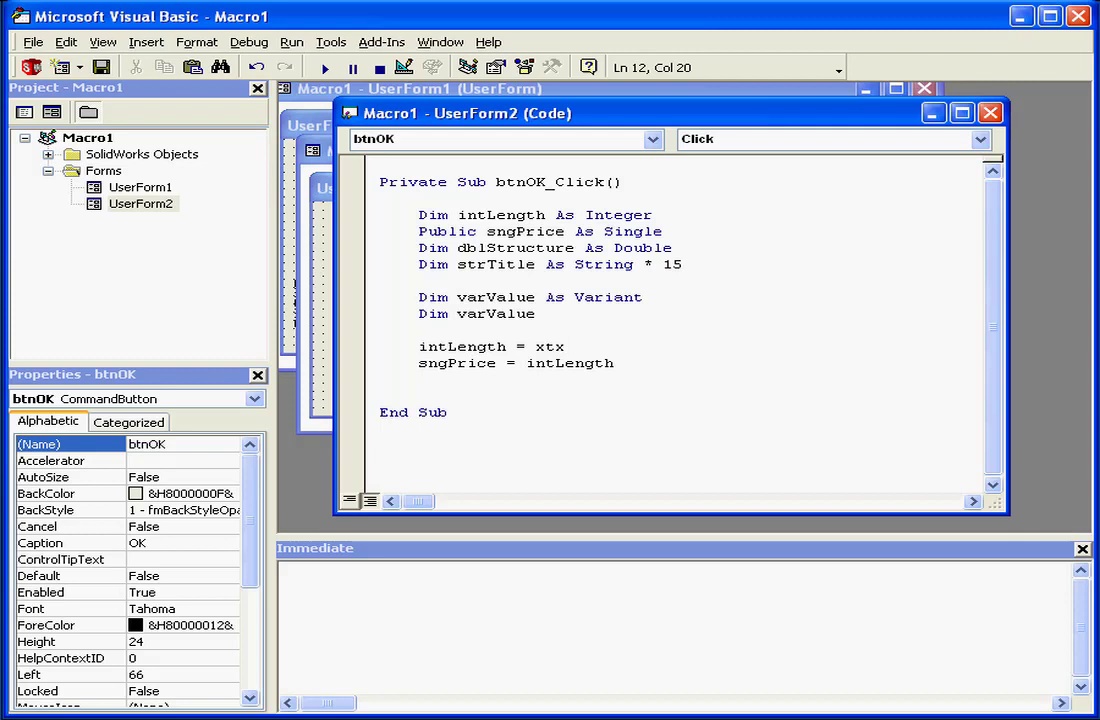
type("Box")
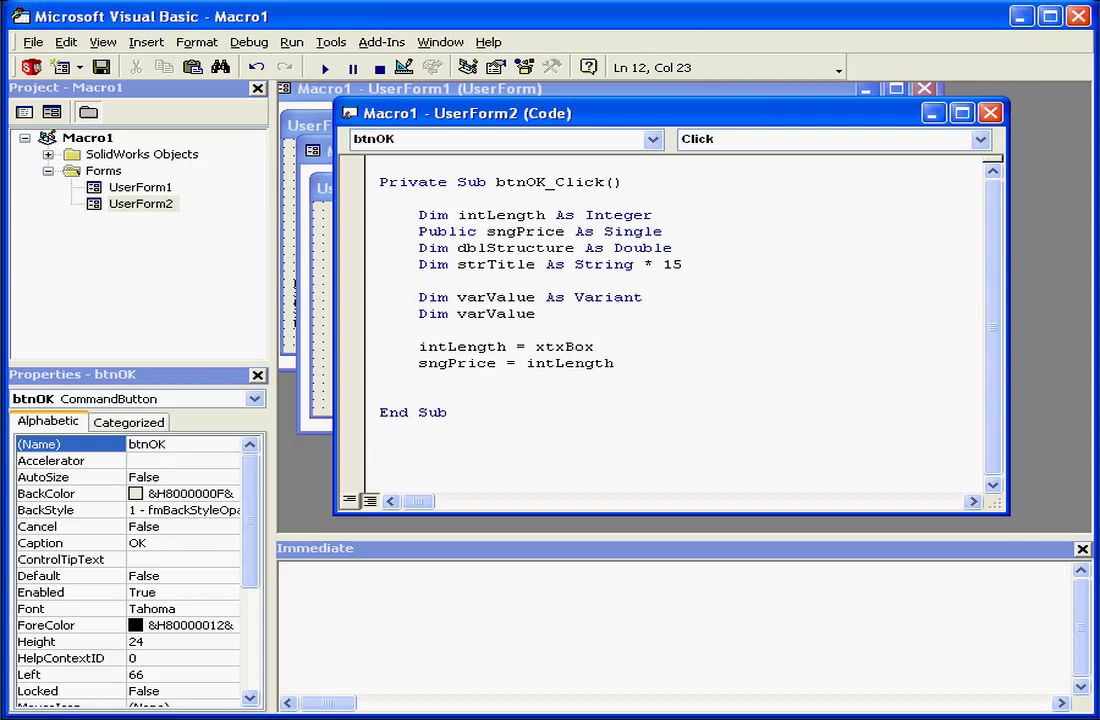
type(".T")
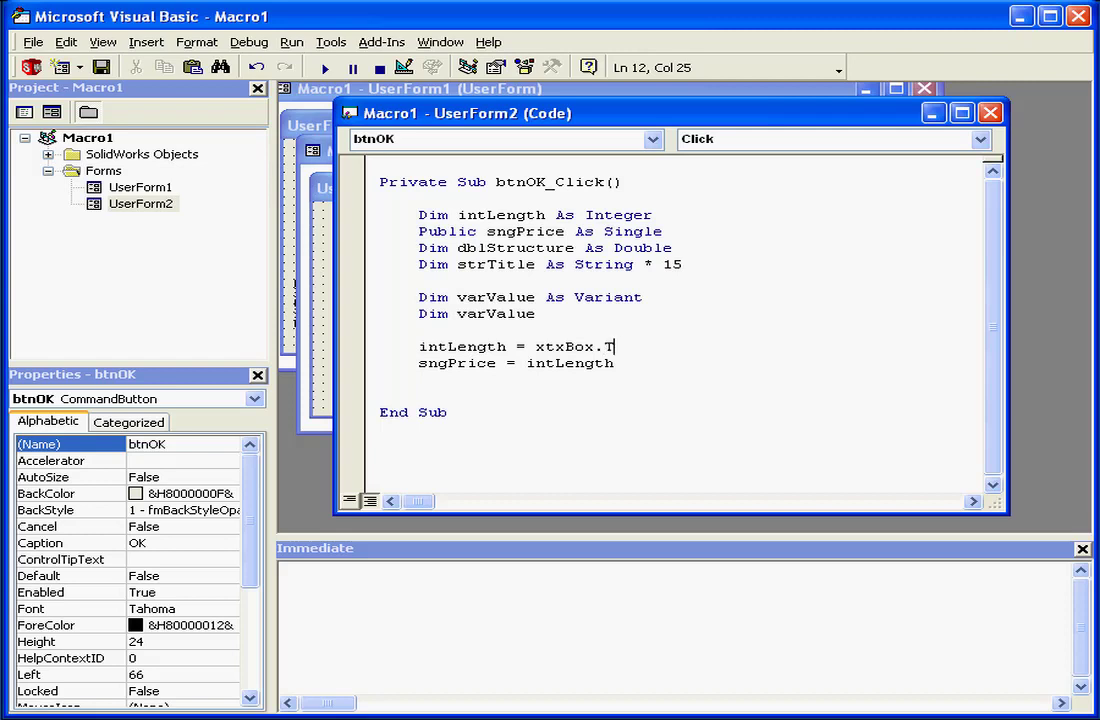
type("ext")
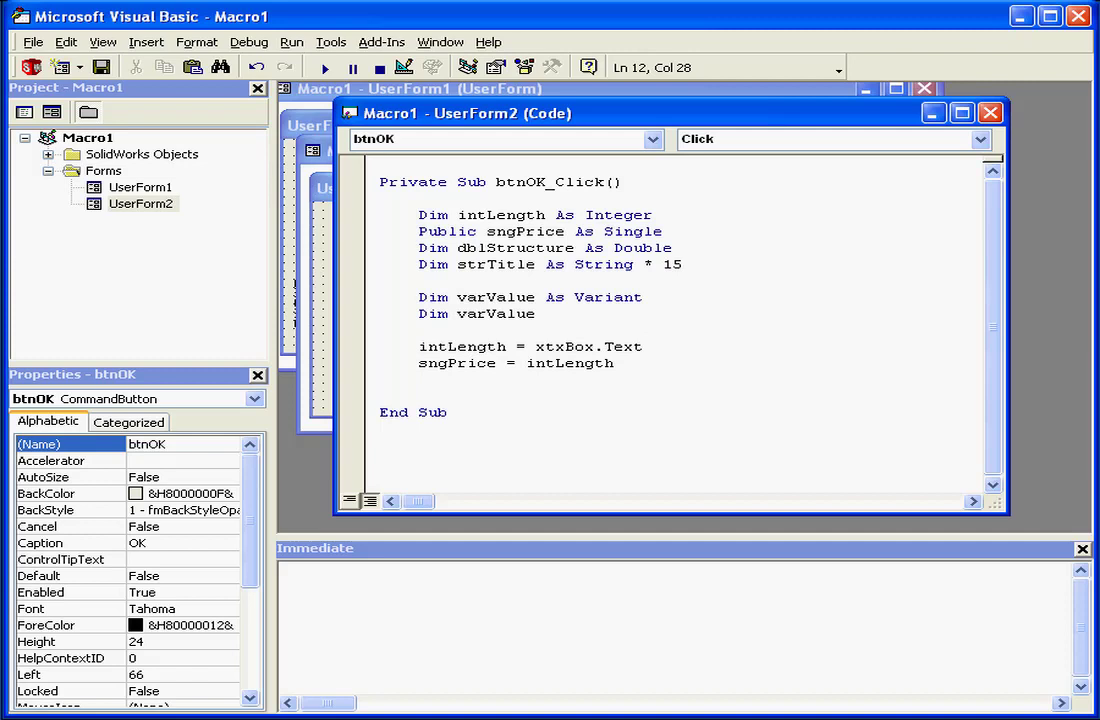
left_click(642, 346)
type("t")
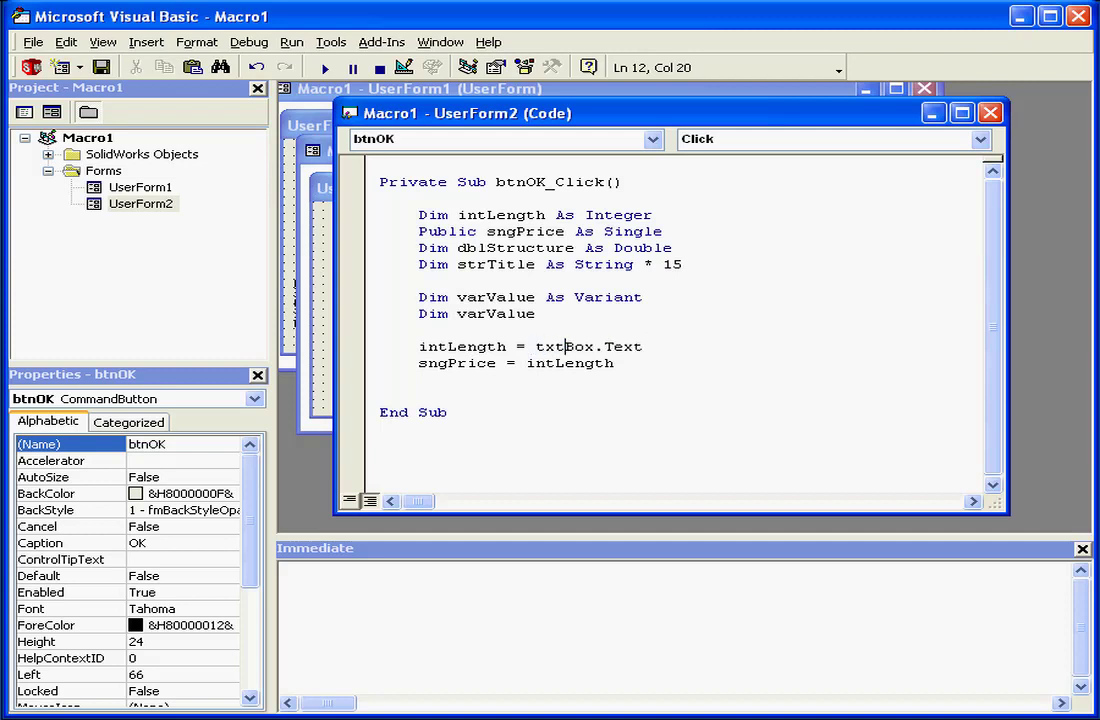
mouse_move(565, 376)
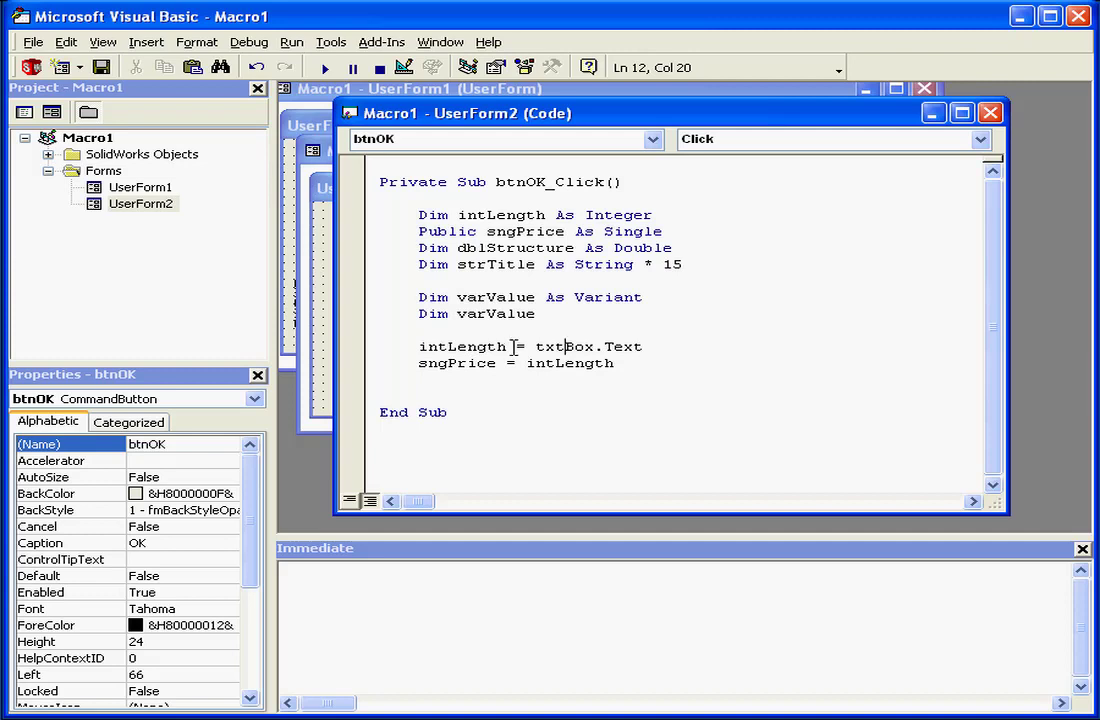
double_click(462, 346)
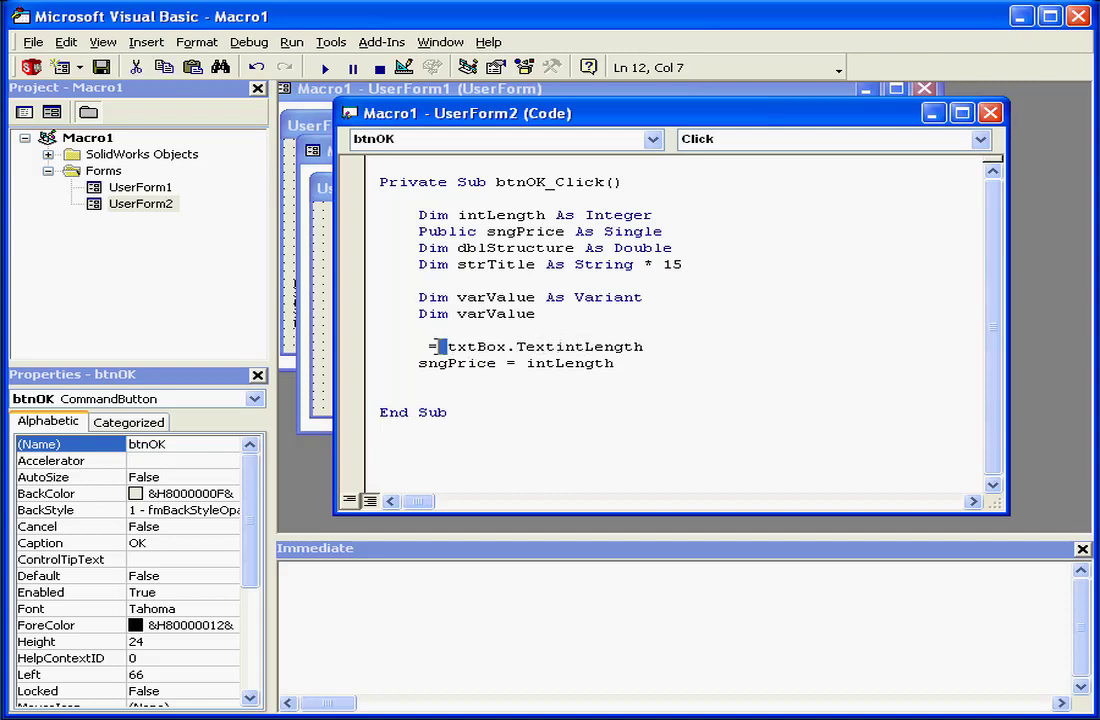
Step: Rearrange the line into txtBox.Text = intLength and add intLength = 15 above it
key("Backspace")
type(" = ")
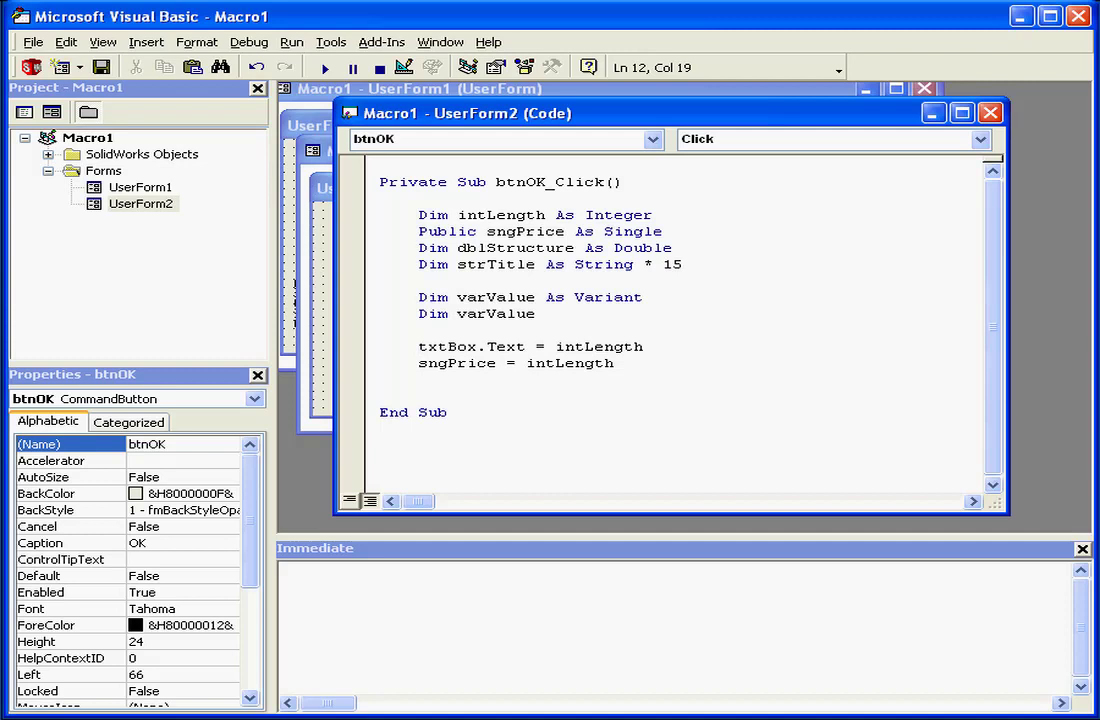
double_click(598, 346)
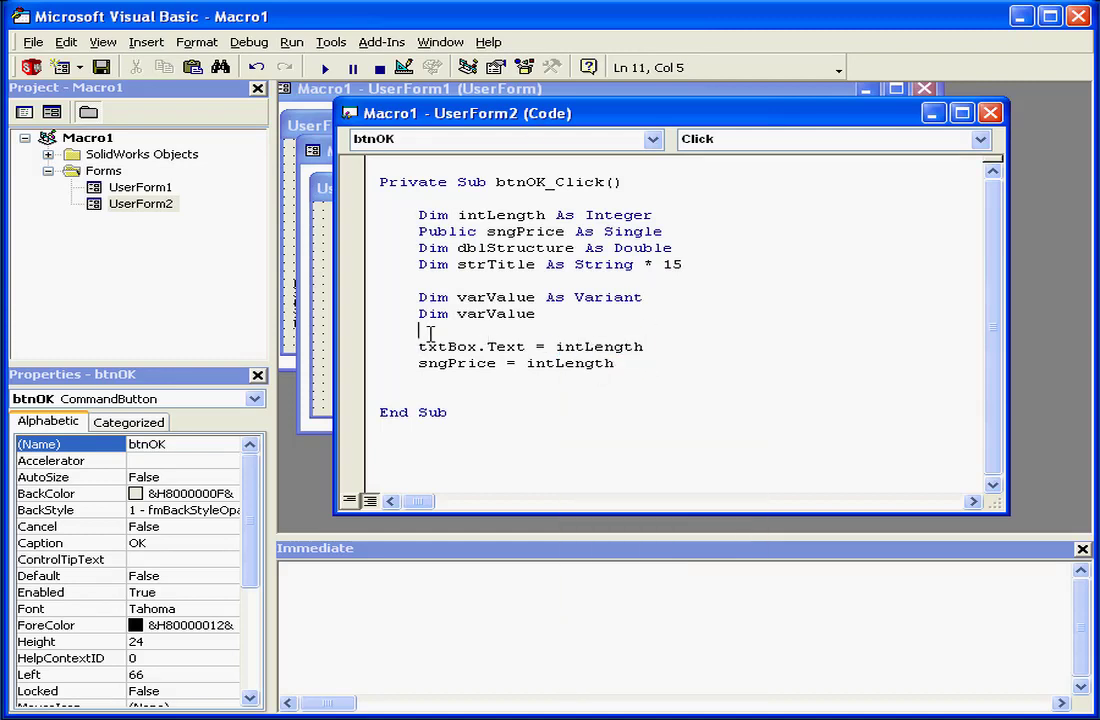
type("intLength")
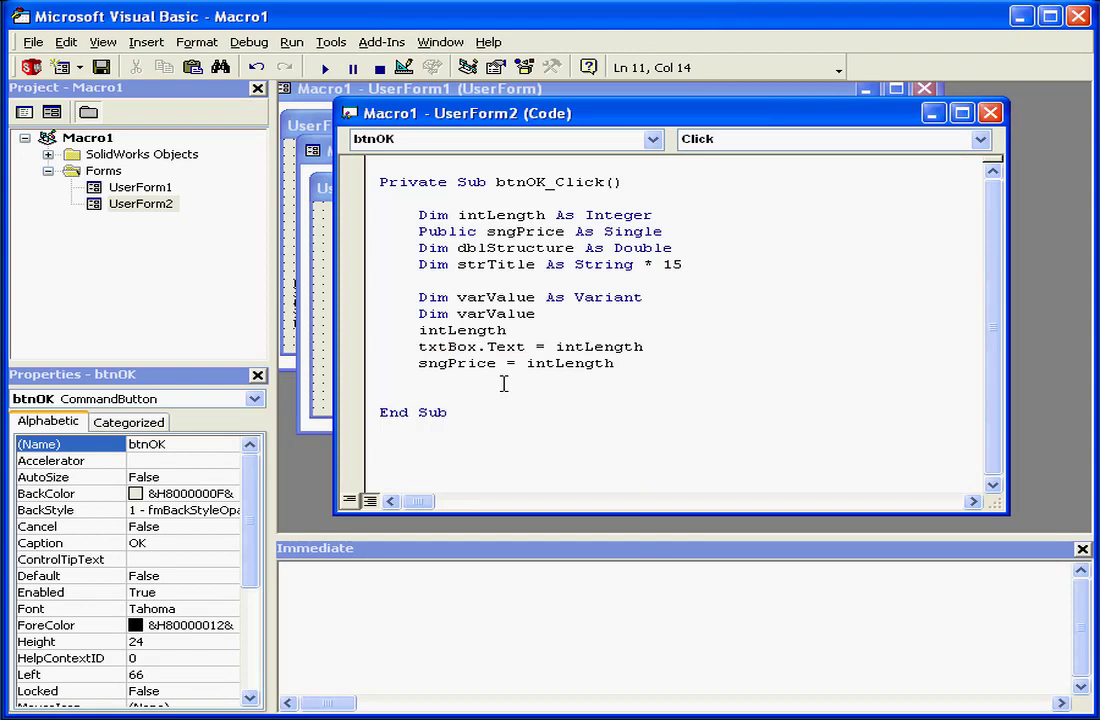
type("=1")
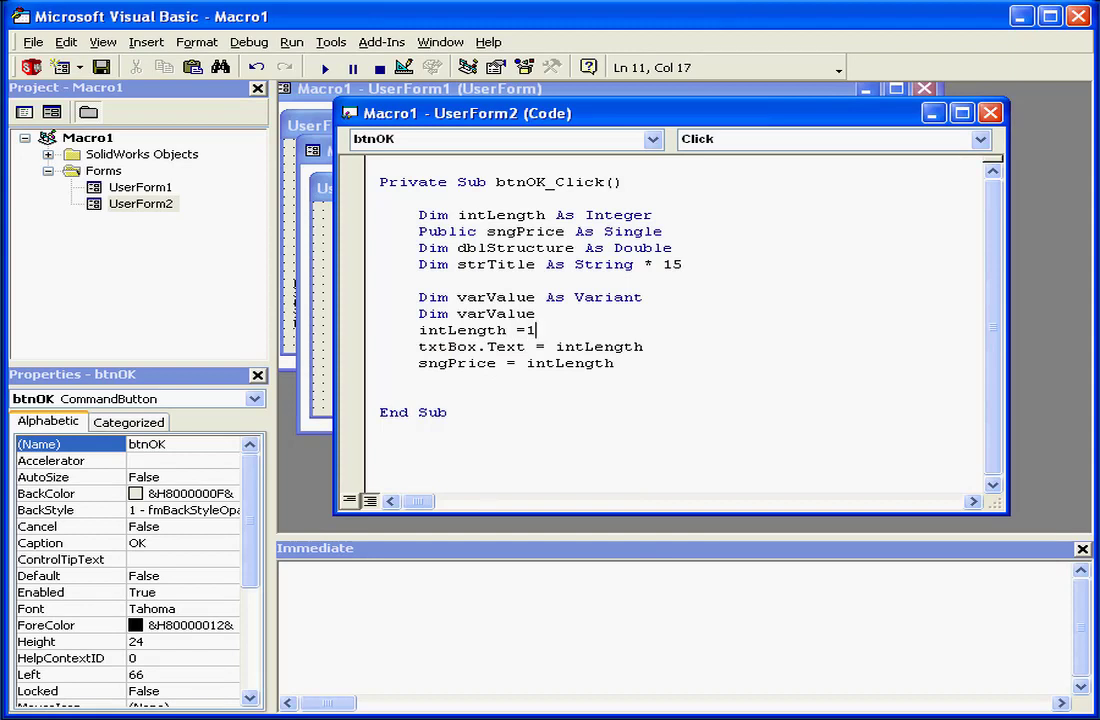
type("5")
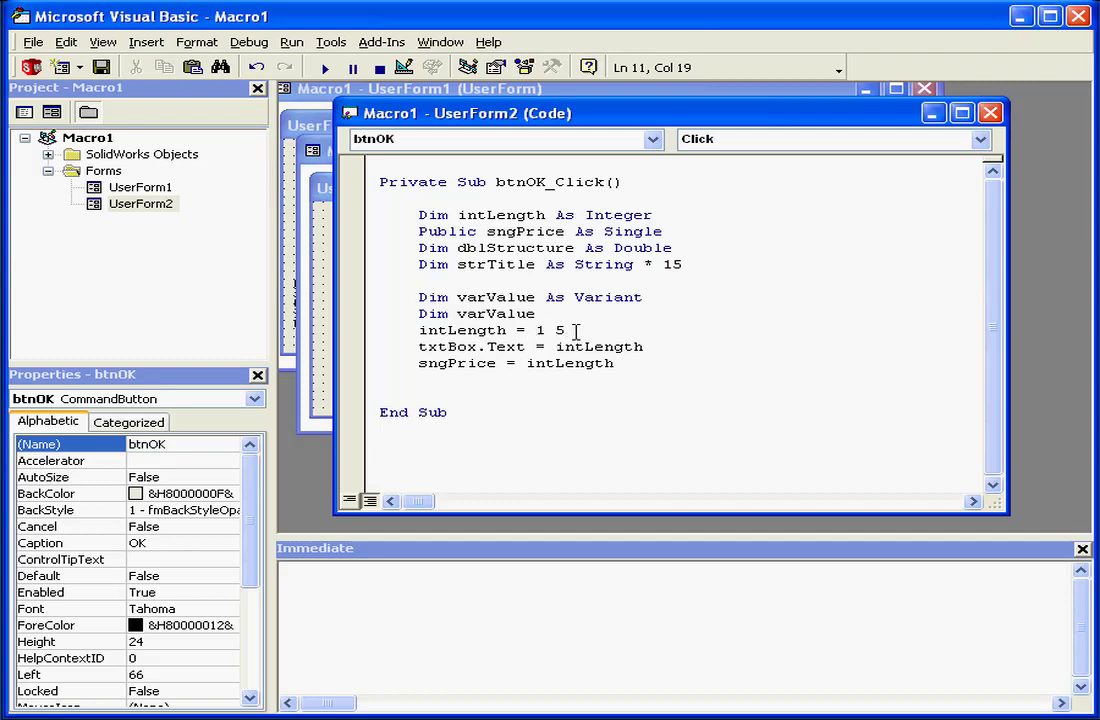
key("Backspace")
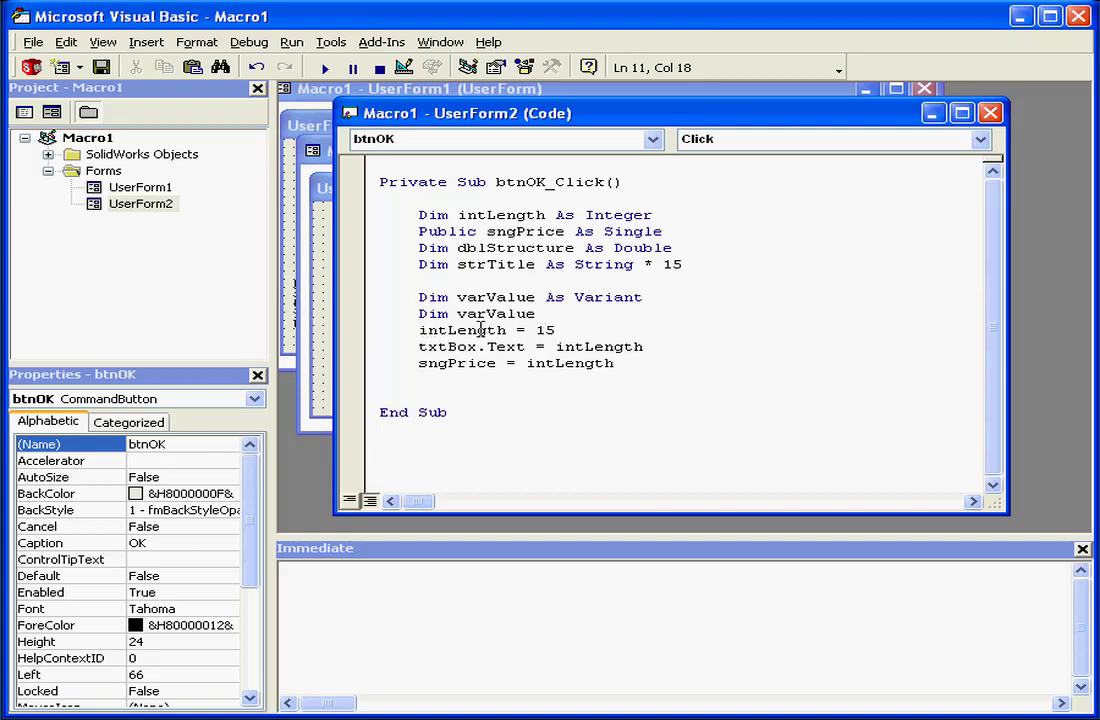
mouse_move(487, 346)
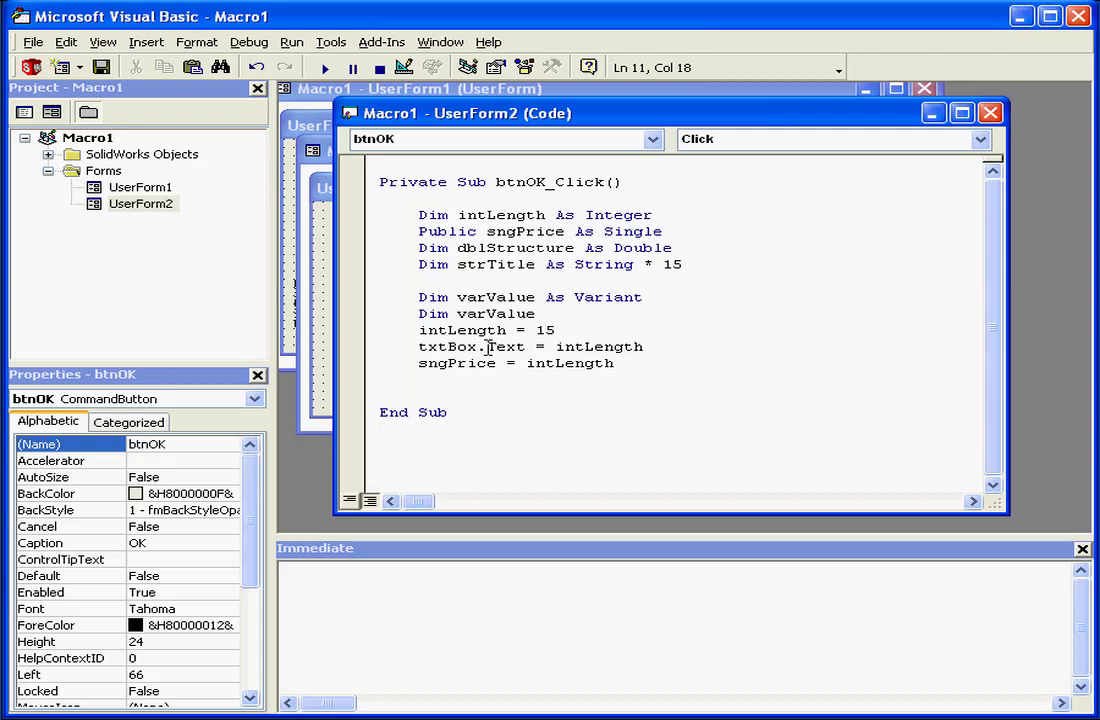
double_click(504, 346)
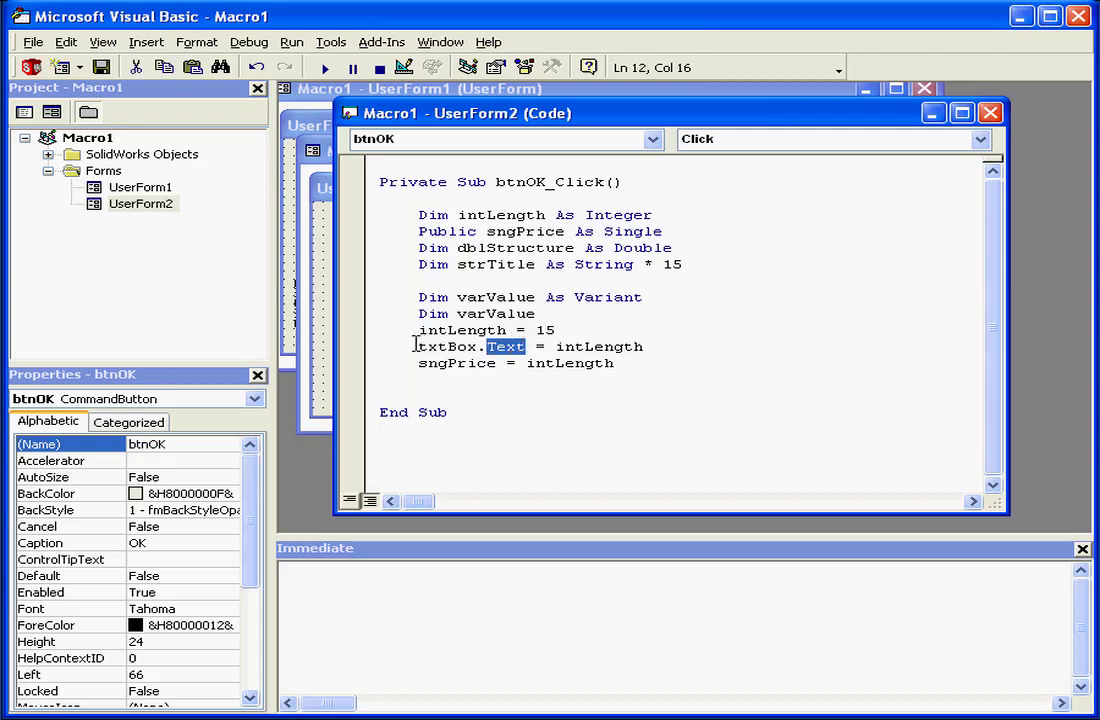
double_click(443, 346)
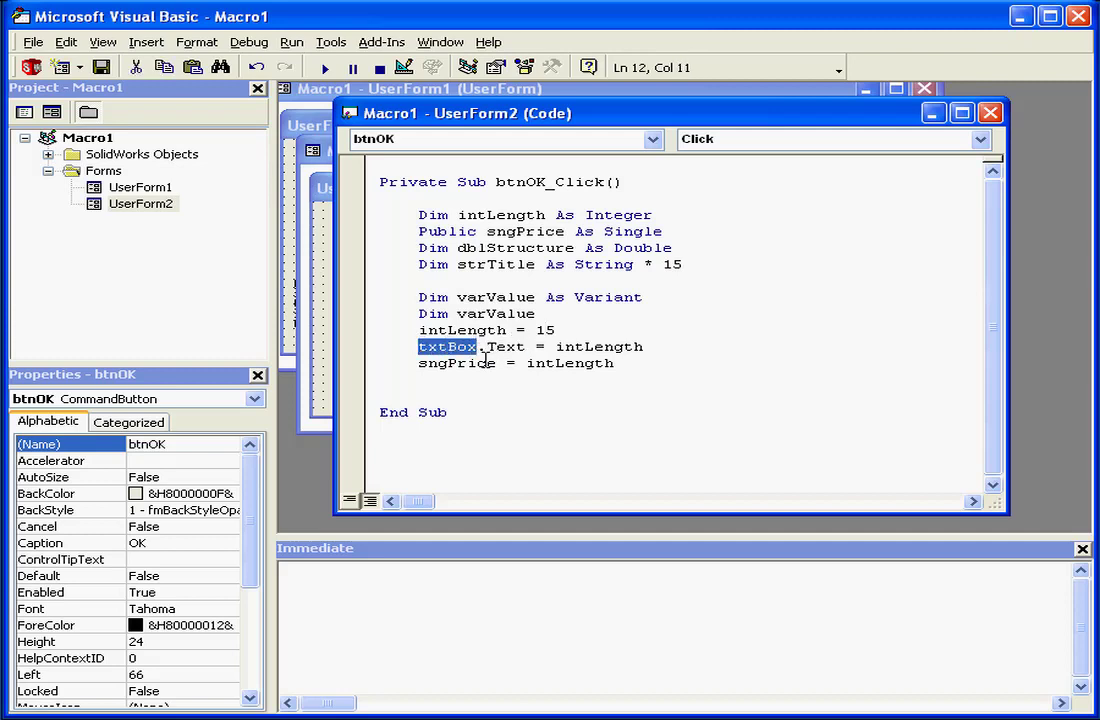